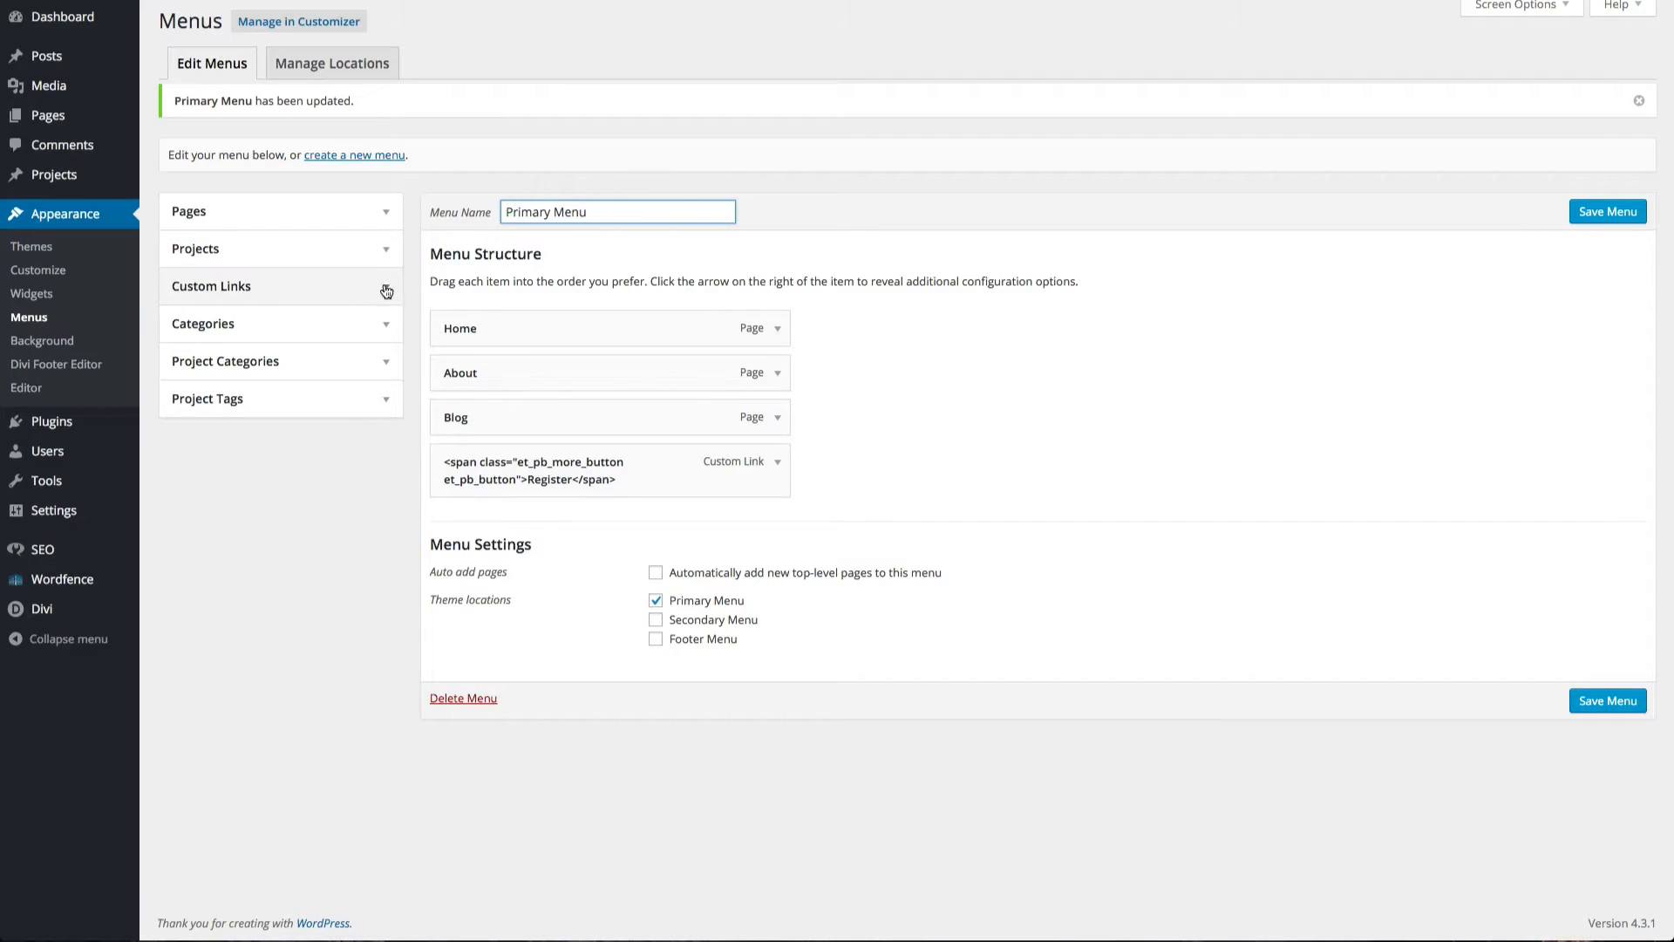
# Expand the Custom Links box on the Menus screen and focus its URL field
pyautogui.click(211, 284)
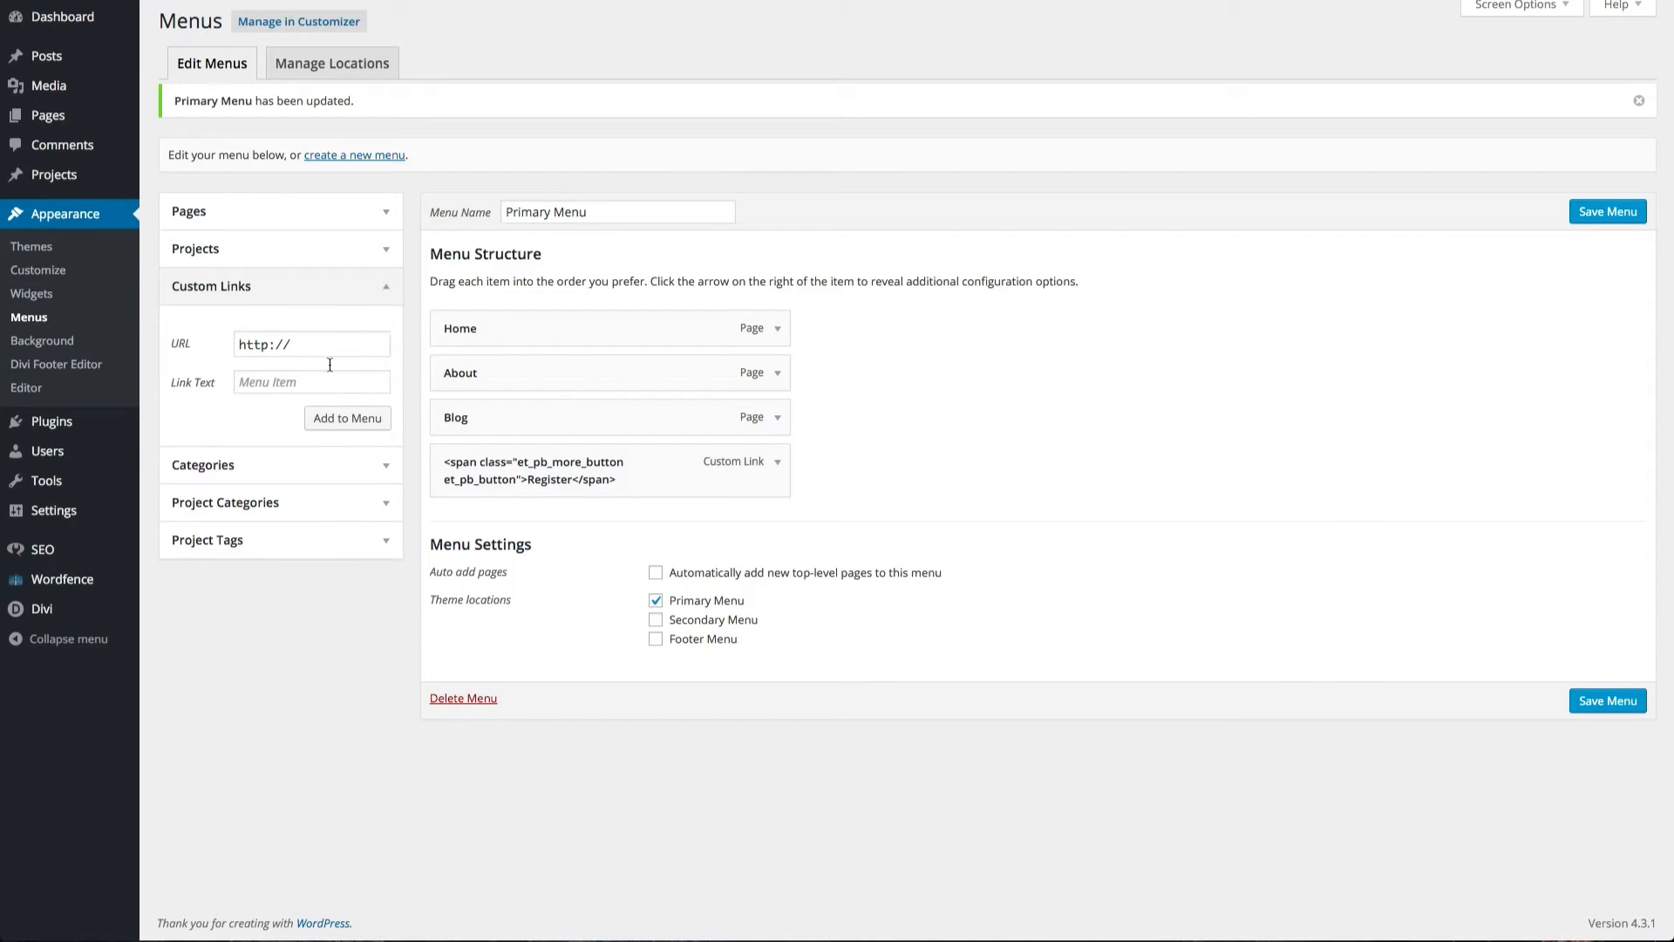
pyautogui.click(310, 382)
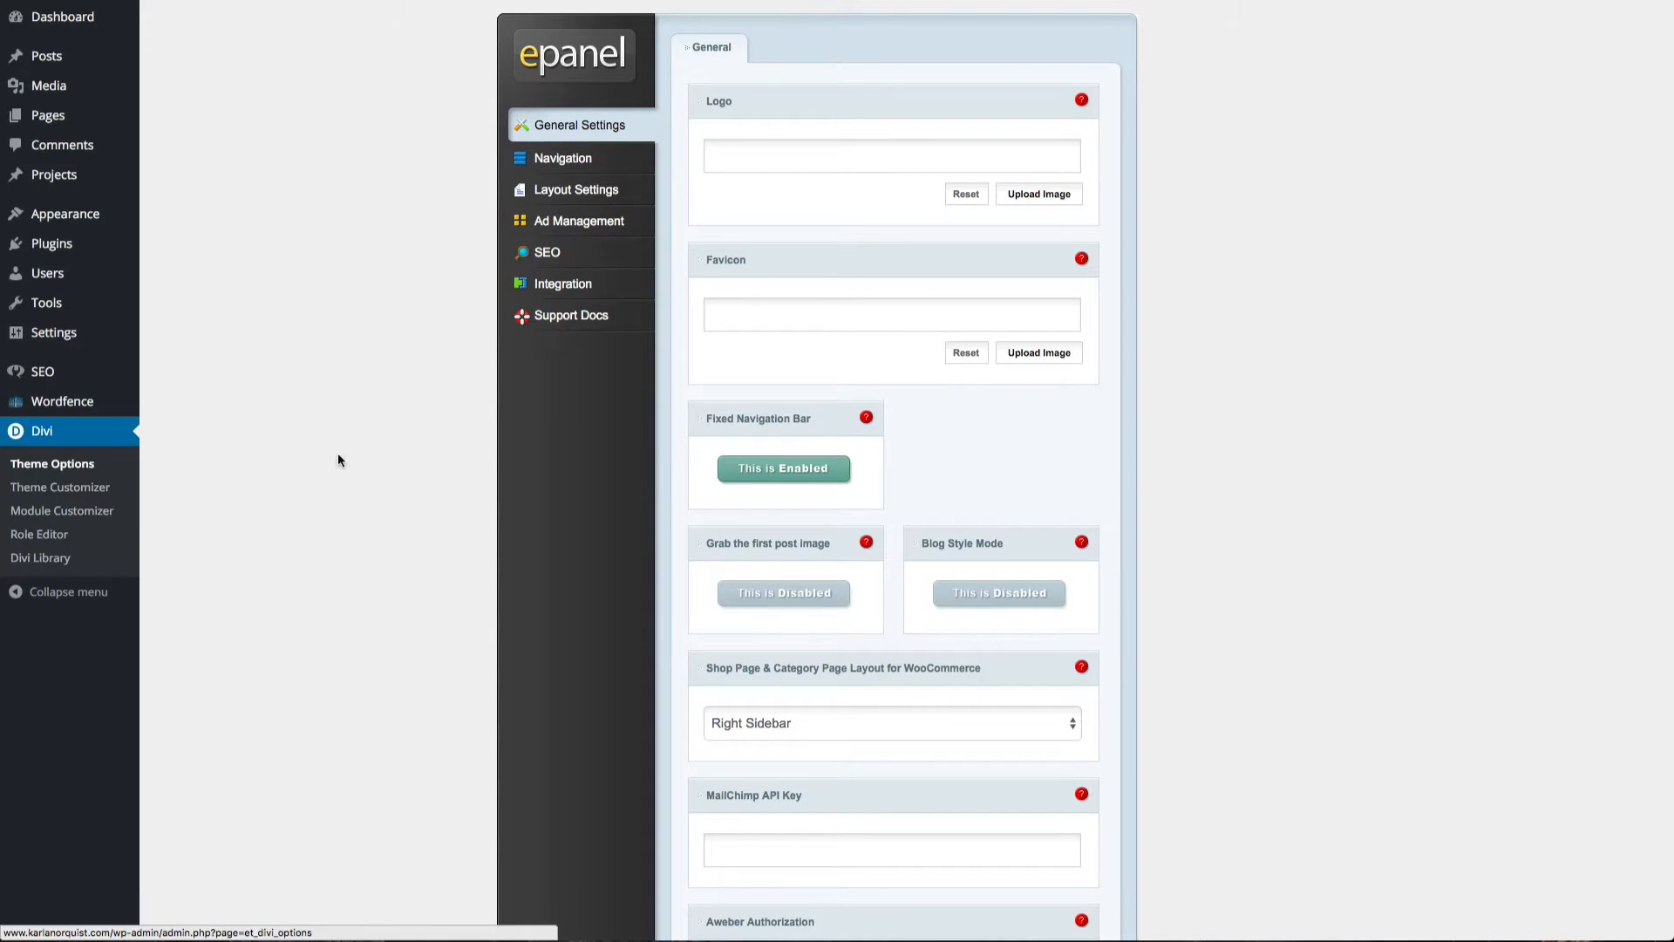
# Bring the Menu CTA Button rules in Divi's Custom CSS box into view
pyautogui.scroll(-3)
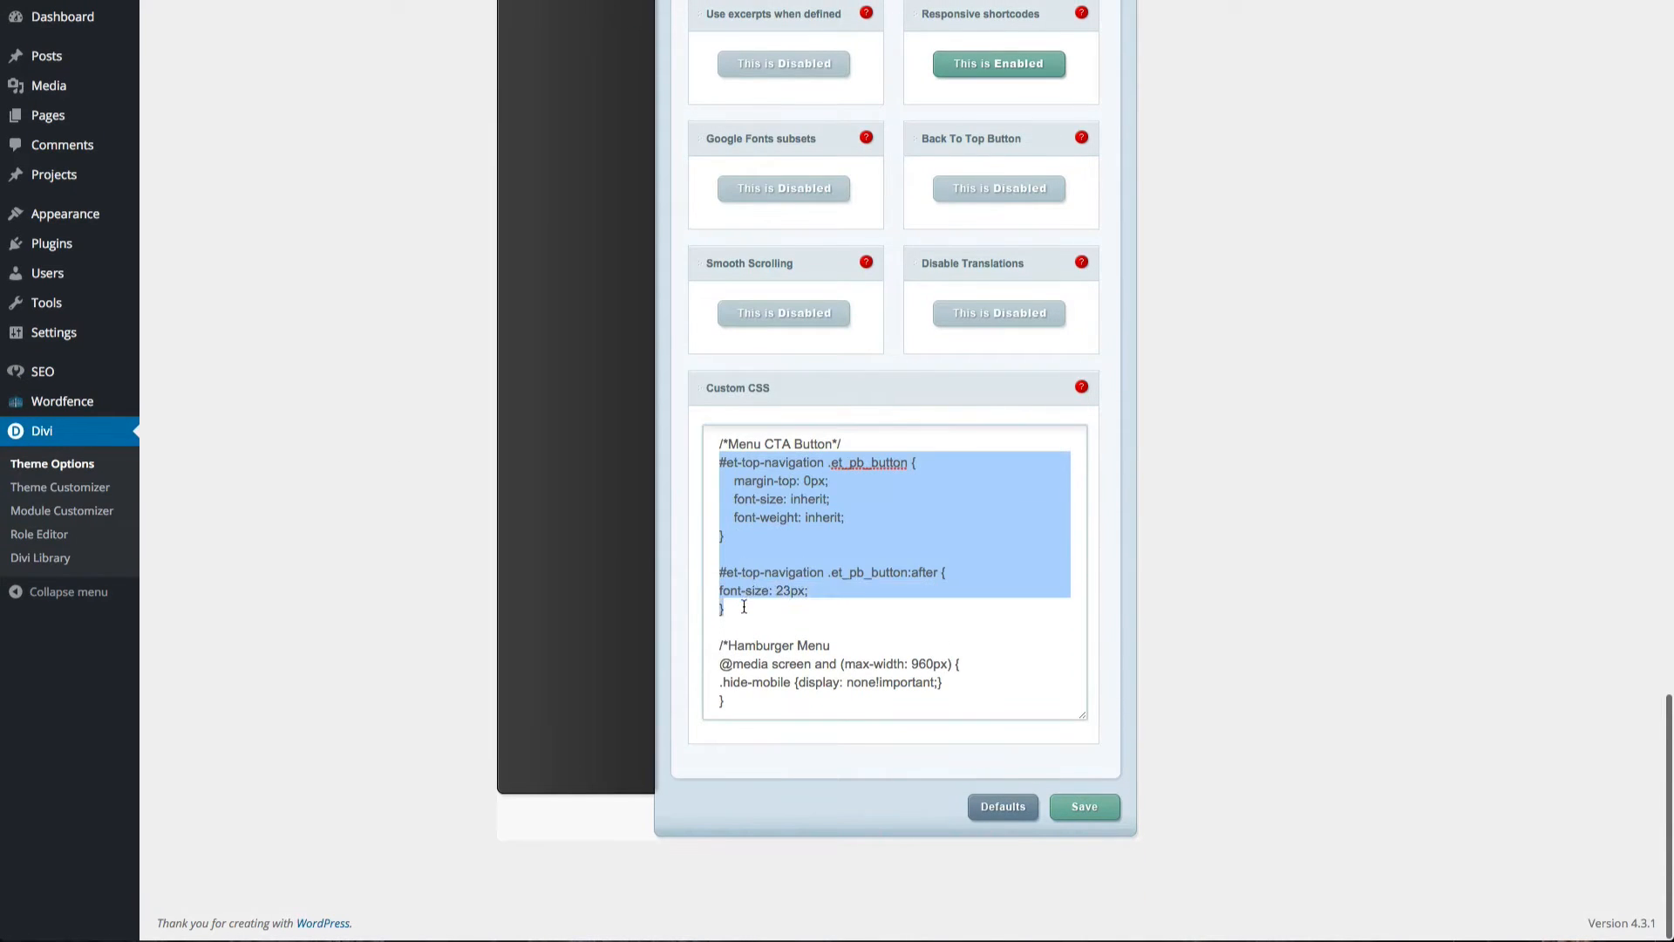
pyautogui.click(731, 607)
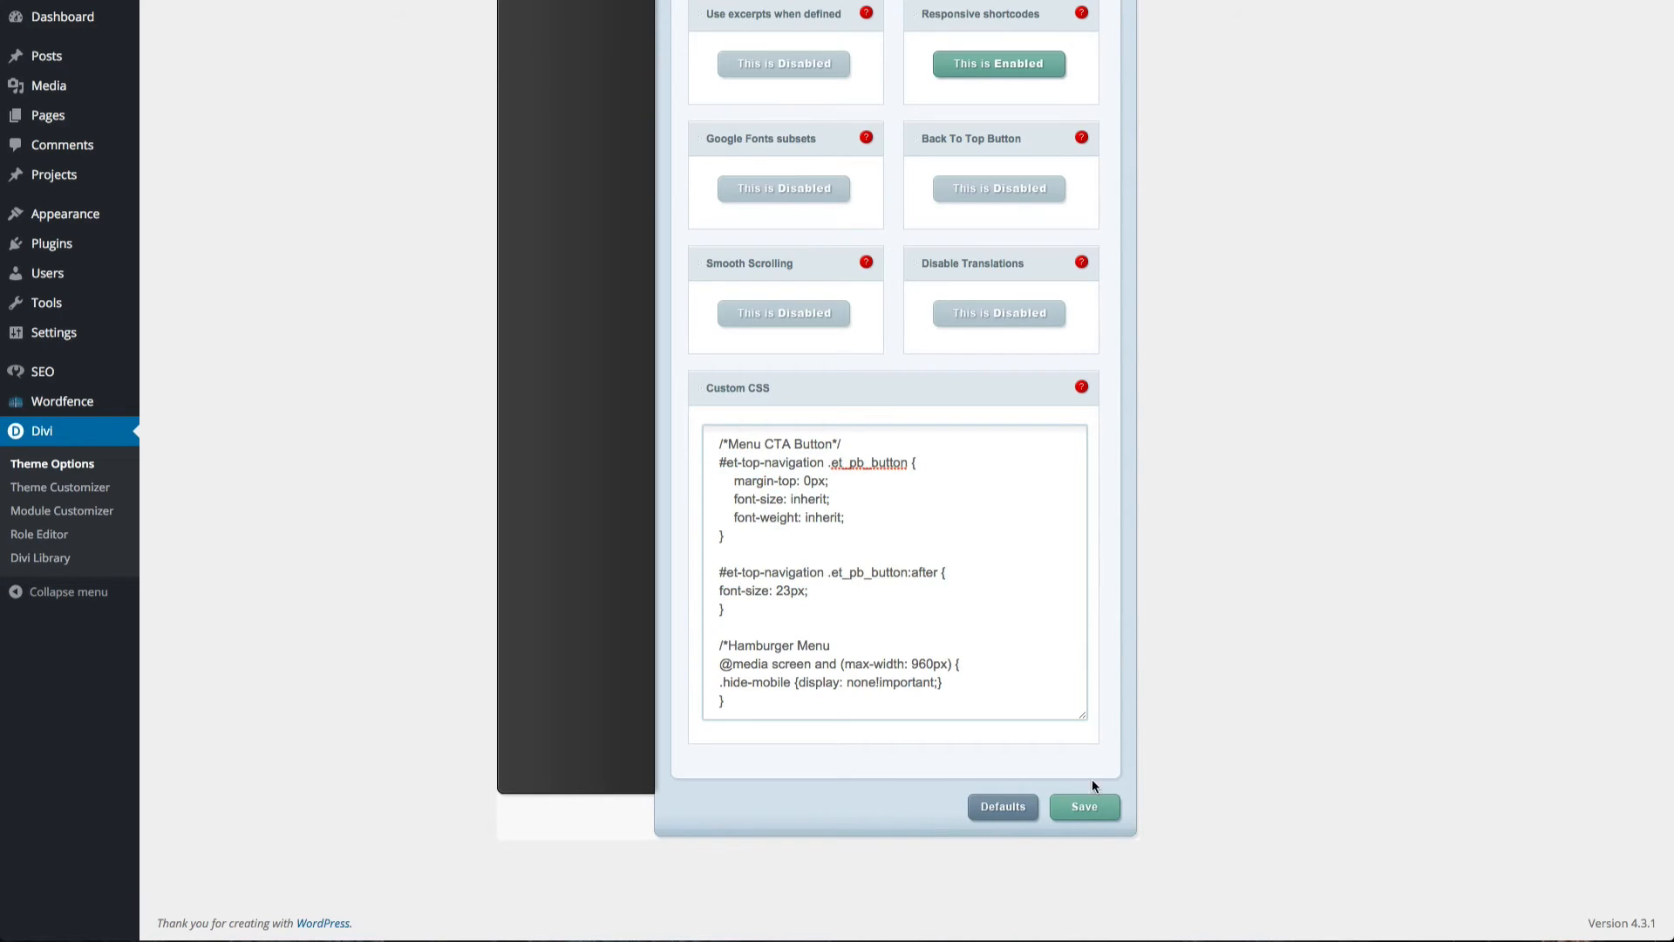
# Save the Divi theme options so the Menu CTA Button CSS takes effect
pyautogui.click(1083, 806)
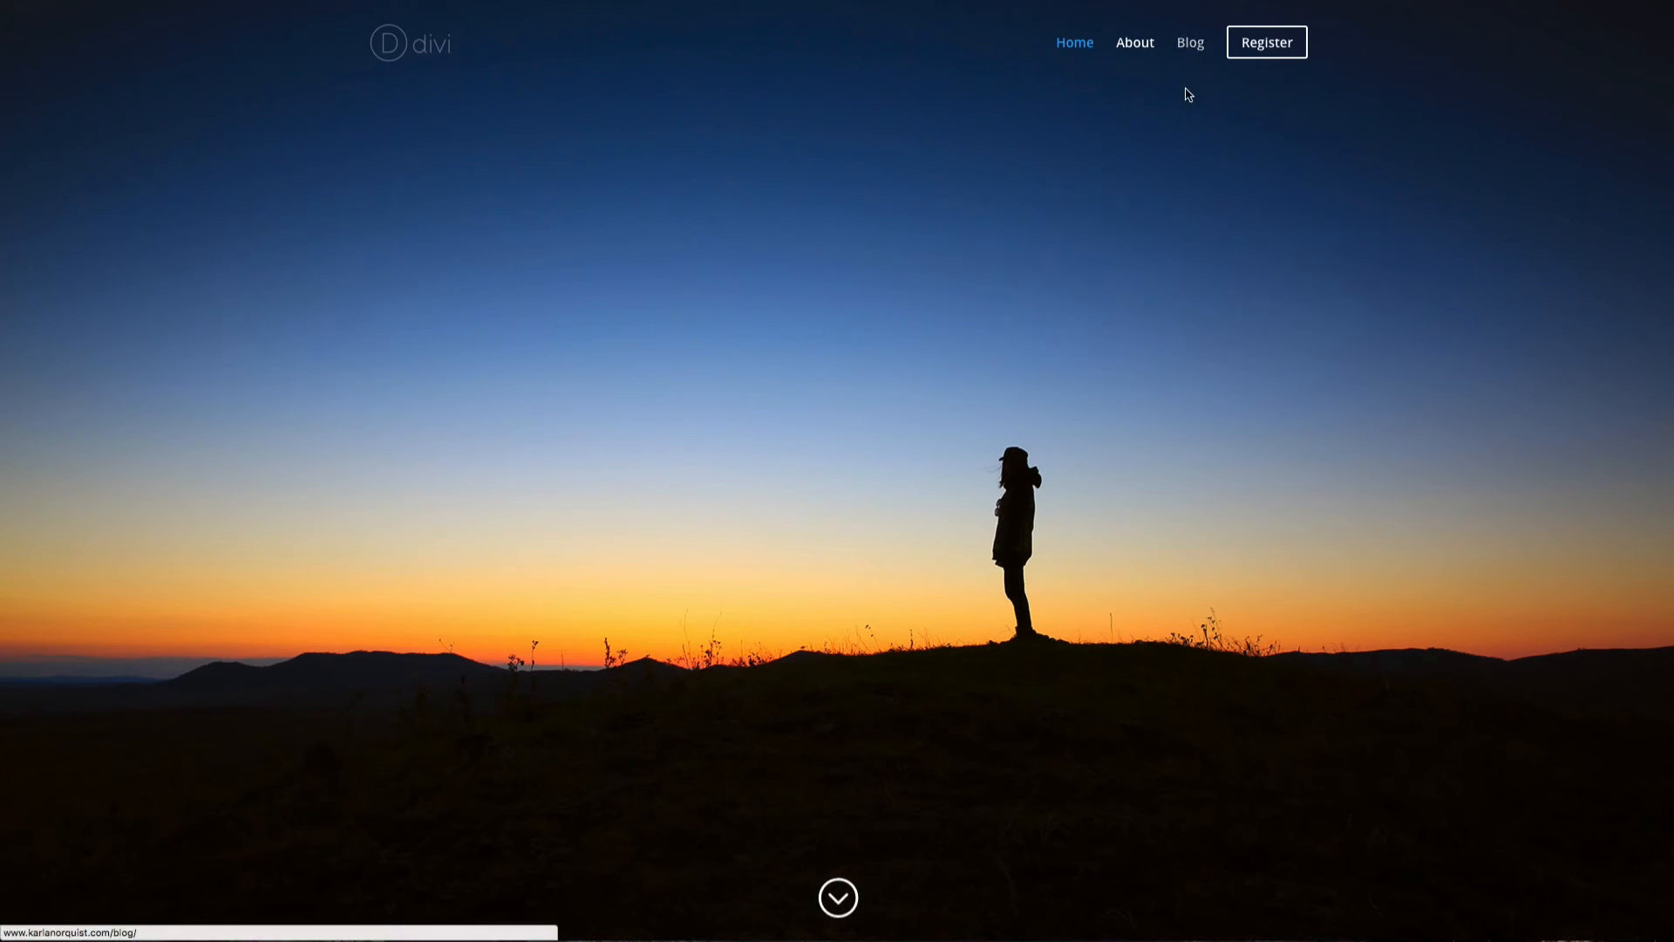
pyautogui.moveTo(1189, 45)
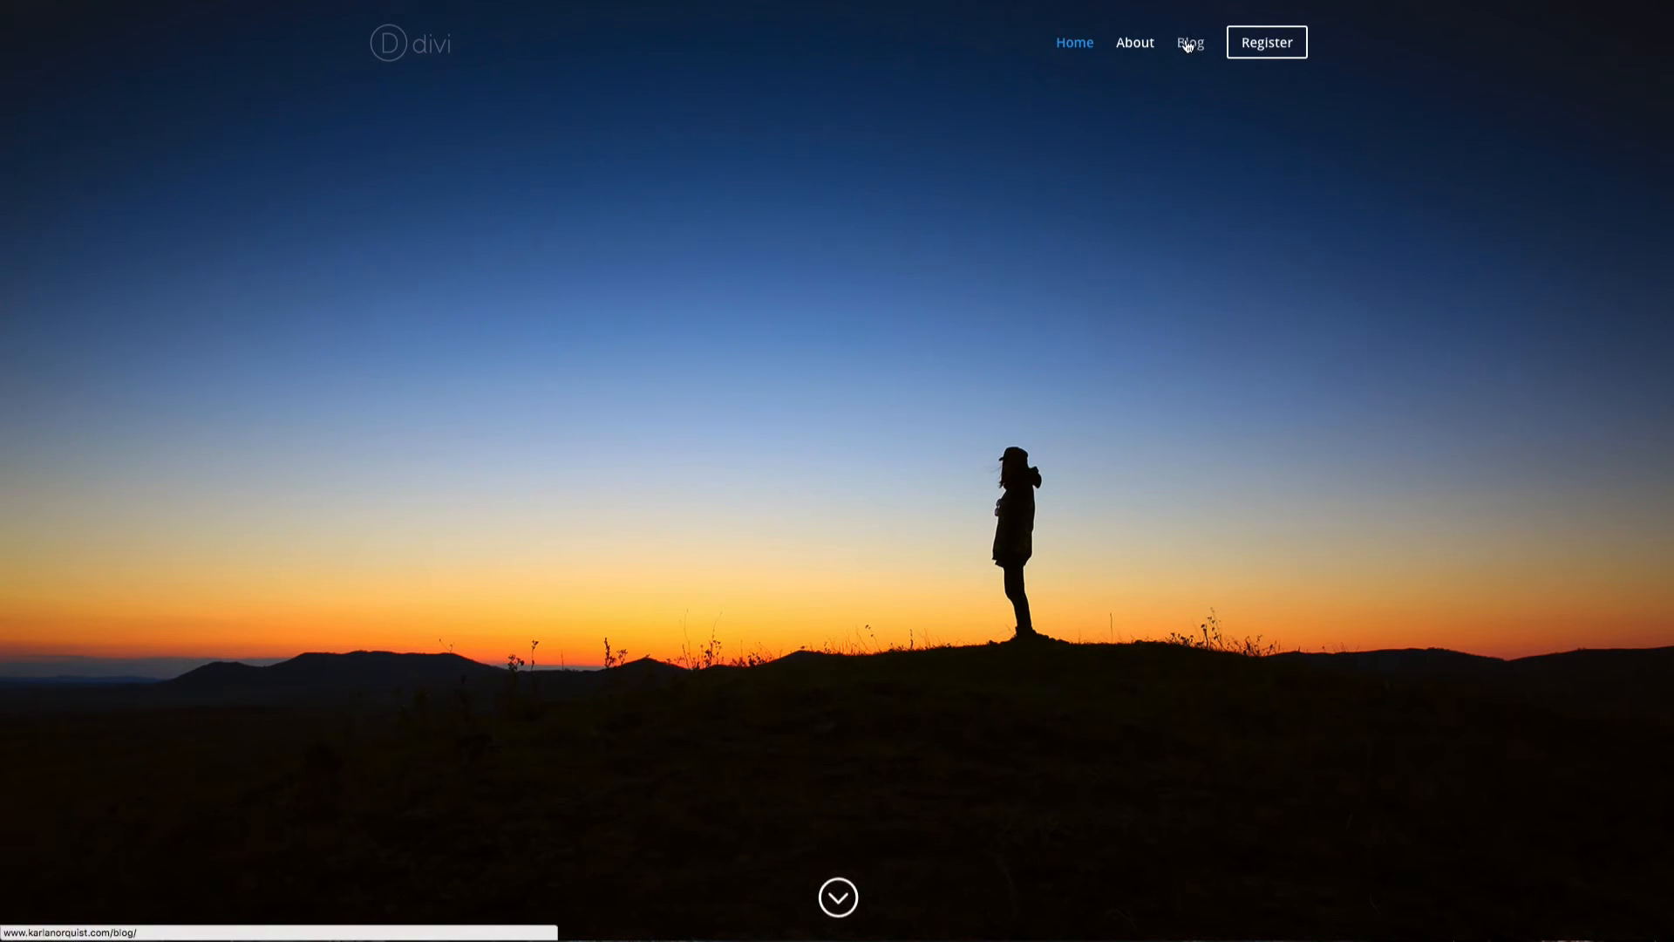